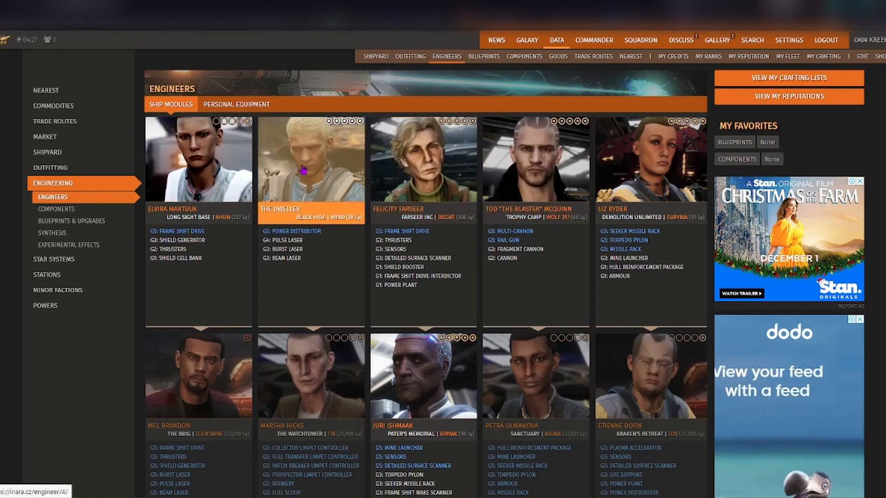
Step: Glance at personal equipment engineers, then return to ship module engineers and open Felicity Farseer
scroll(down, 3)
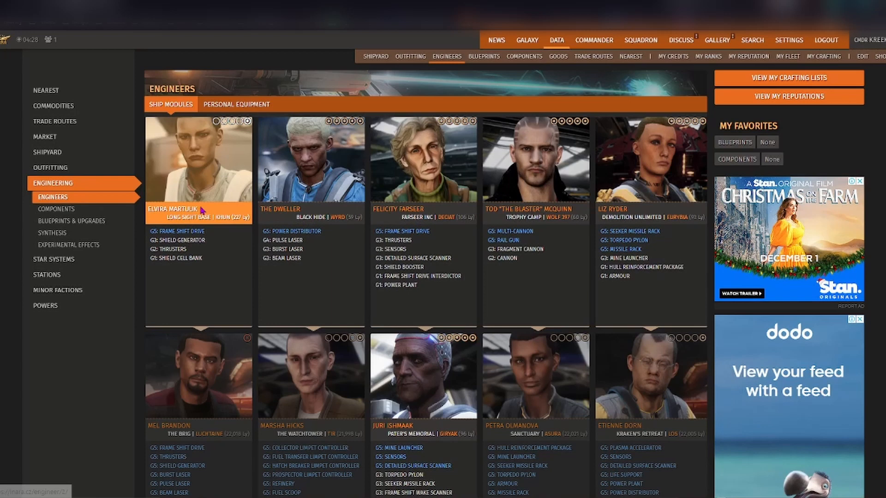
mouse_move(202, 212)
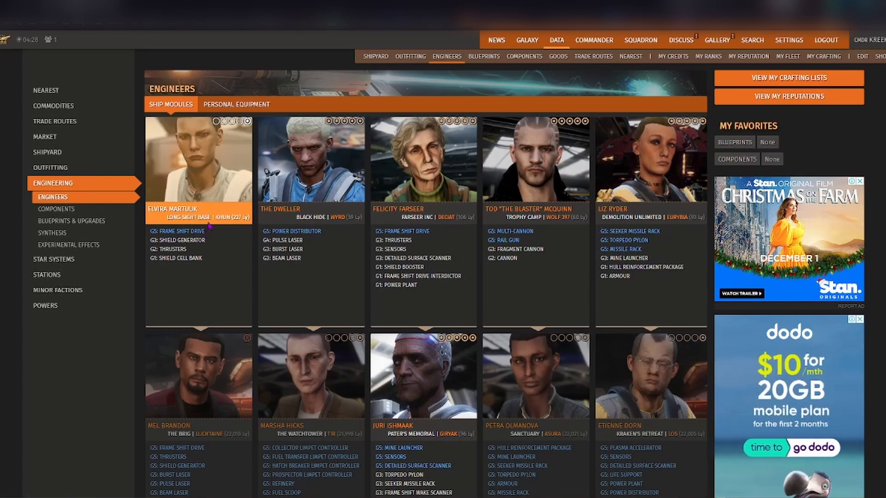
mouse_move(222, 217)
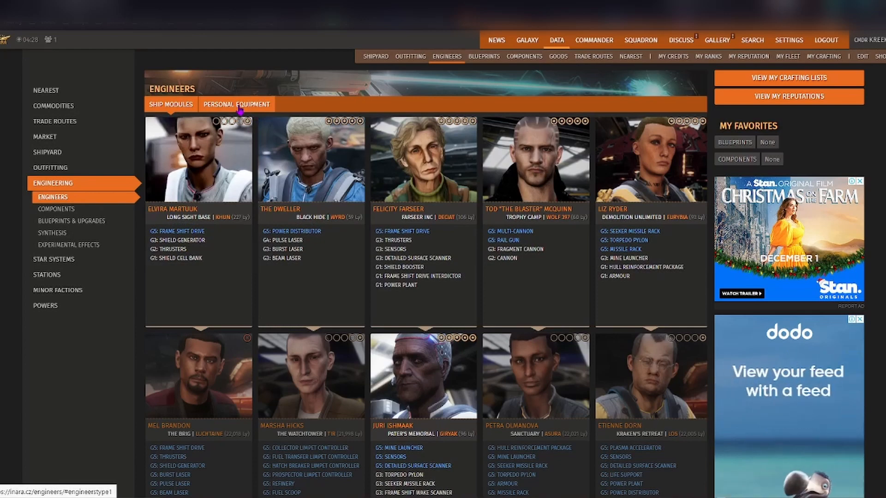
click(237, 104)
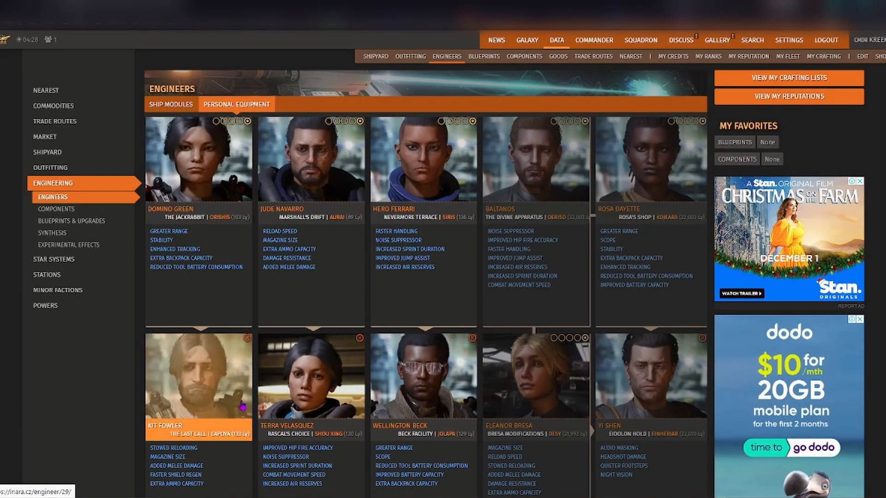
click(422, 160)
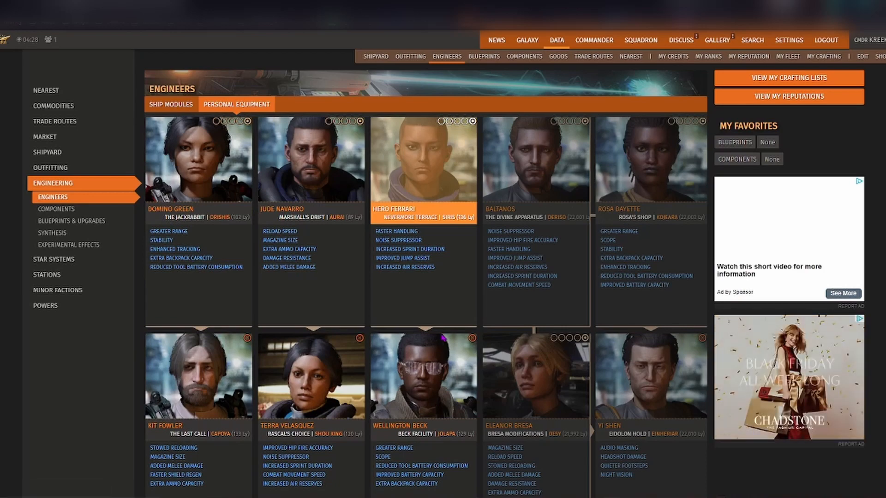
click(171, 104)
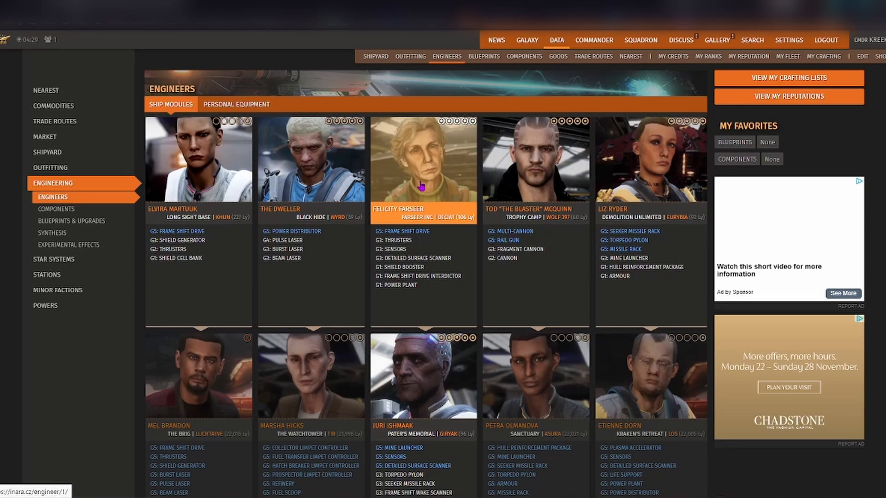
click(422, 160)
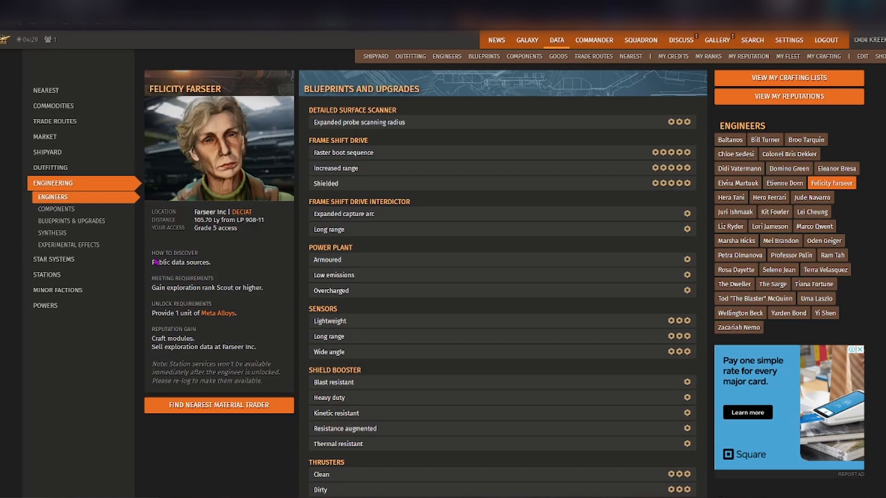
mouse_move(172, 287)
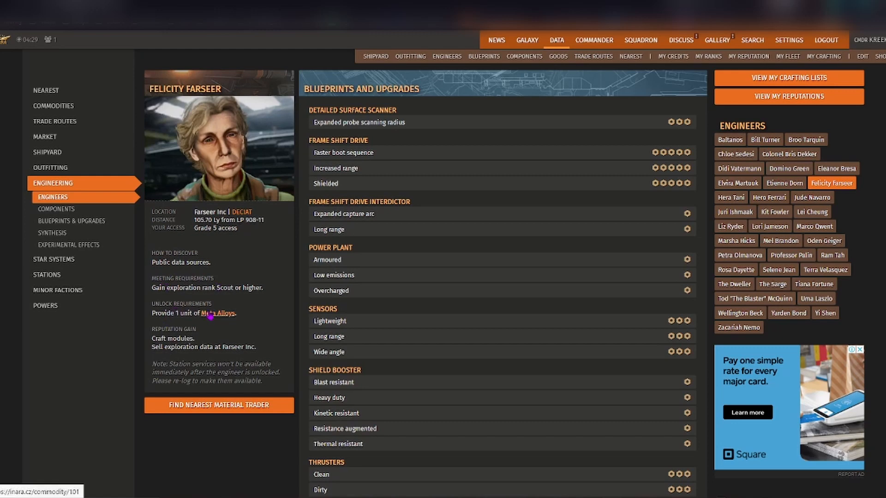
mouse_move(217, 313)
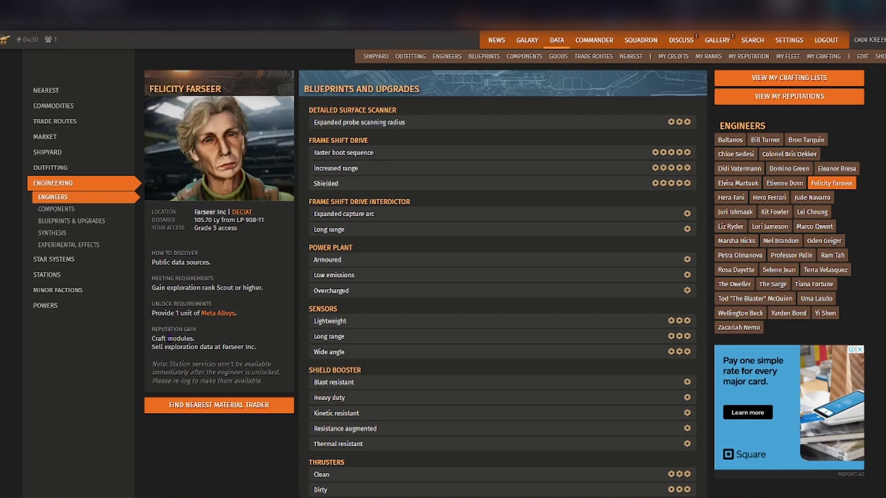
mouse_move(222, 211)
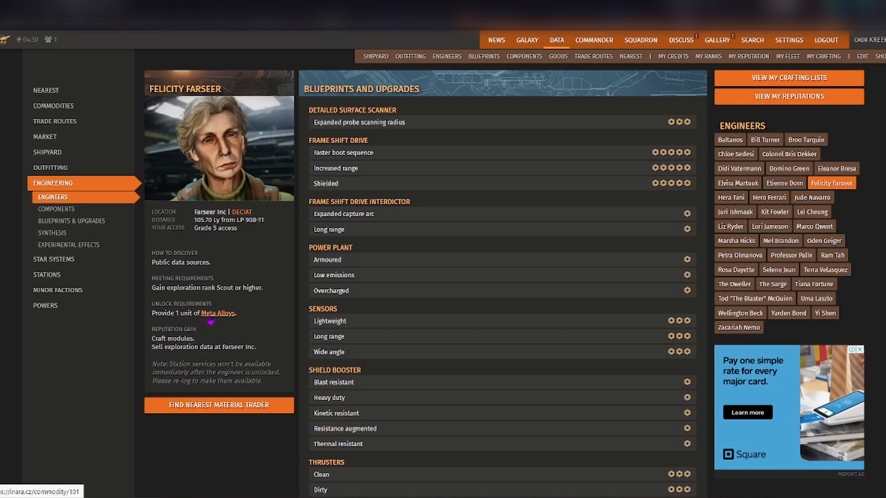
click(219, 312)
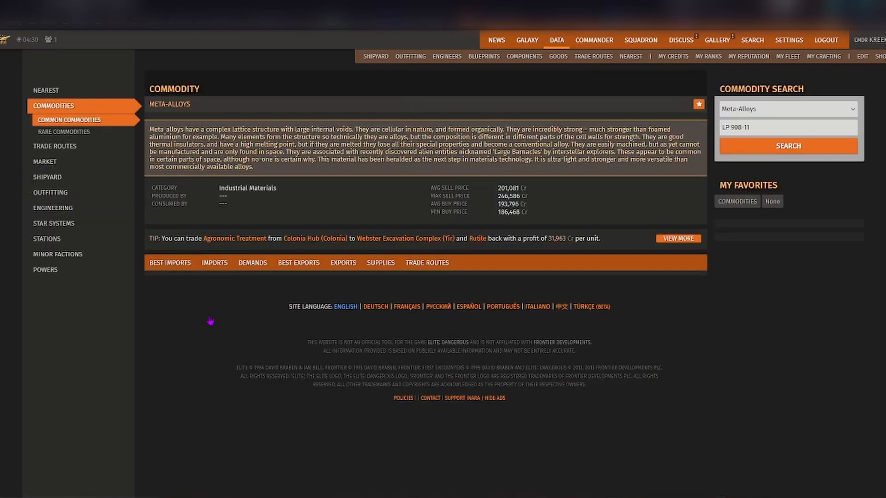
click(168, 262)
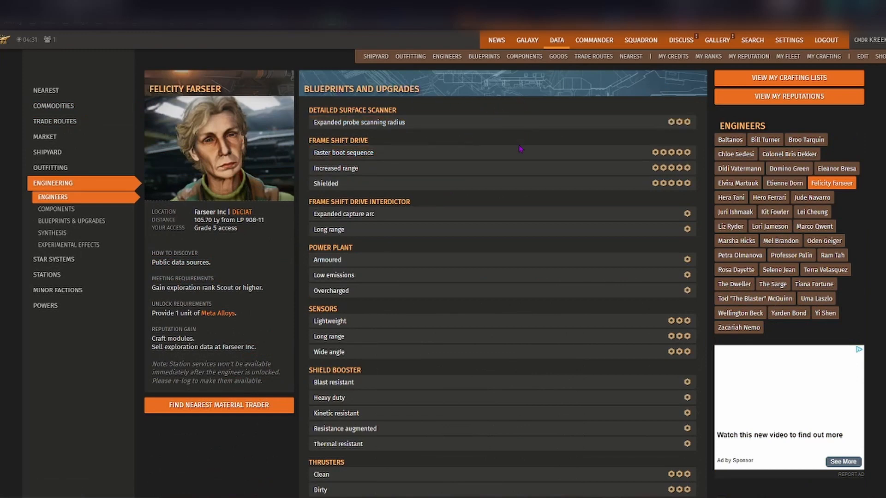
mouse_move(513, 110)
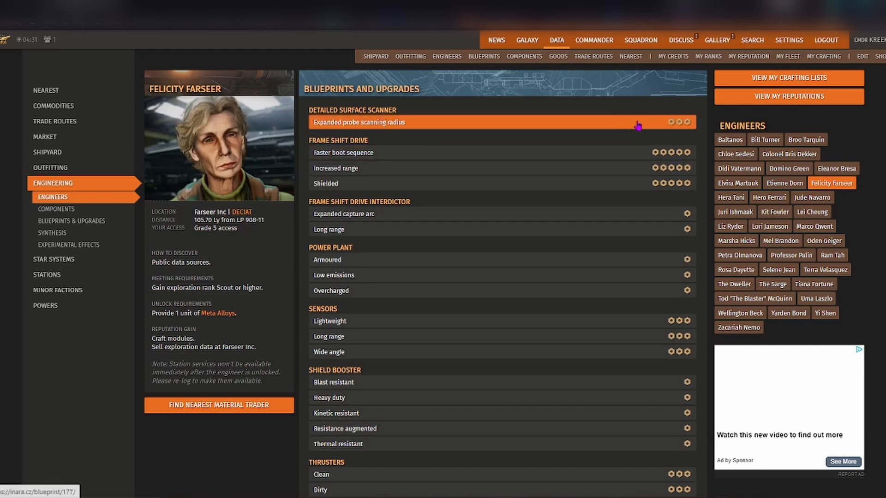
mouse_move(491, 153)
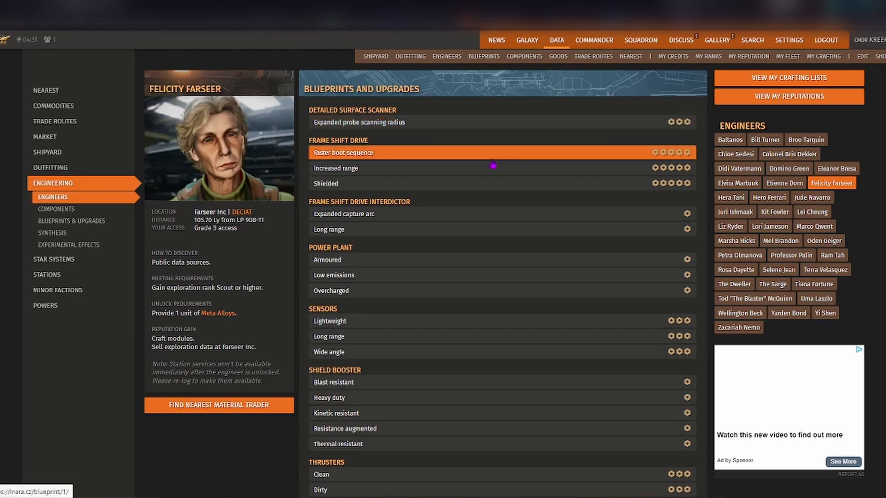
mouse_move(575, 228)
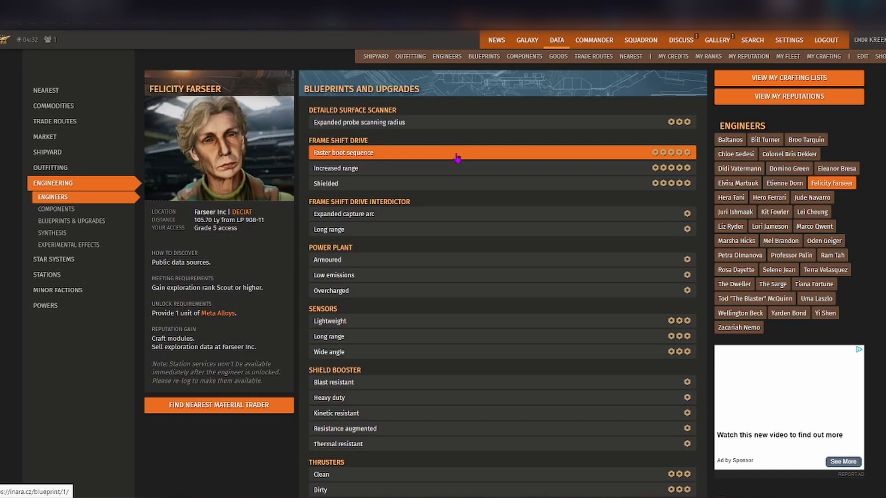
mouse_move(380, 306)
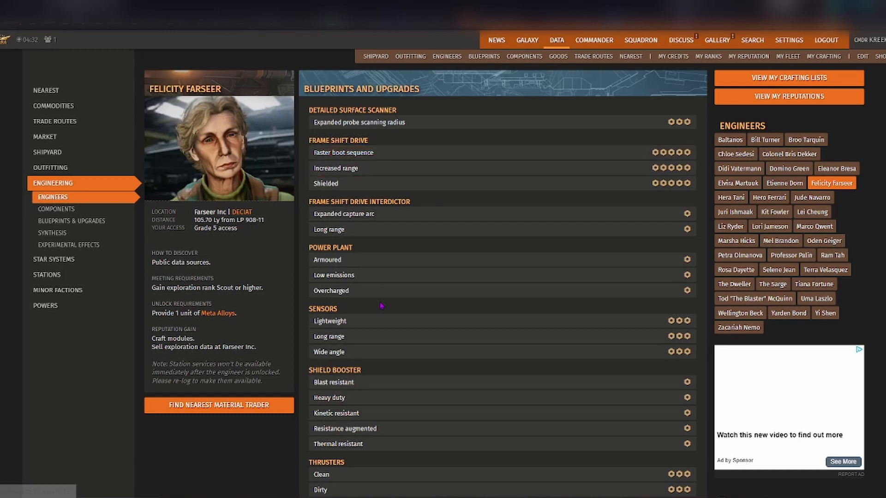
mouse_move(218, 405)
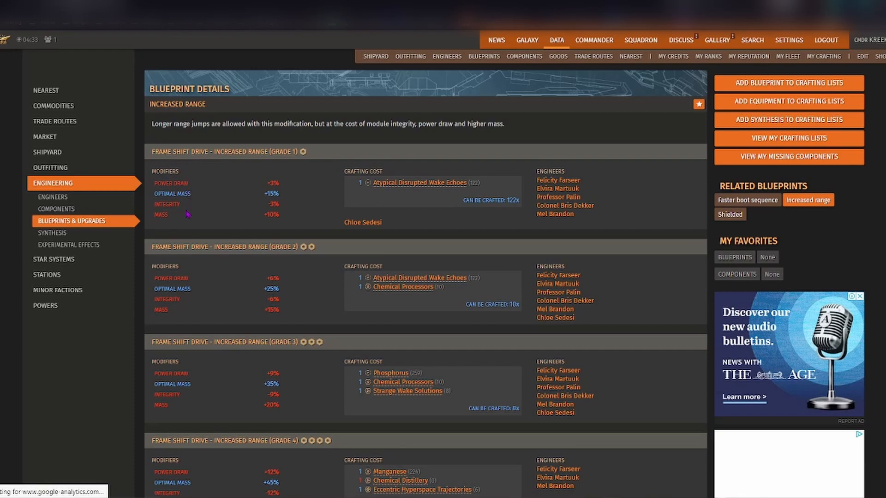
mouse_move(259, 151)
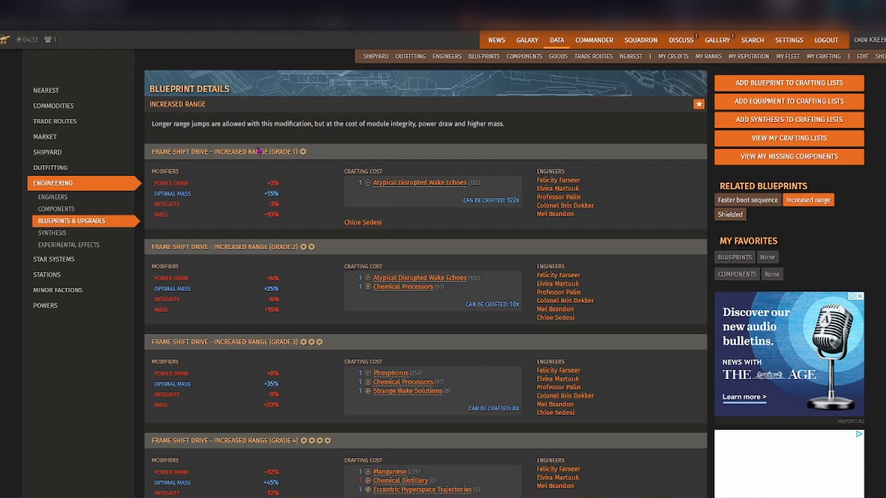
mouse_move(275, 438)
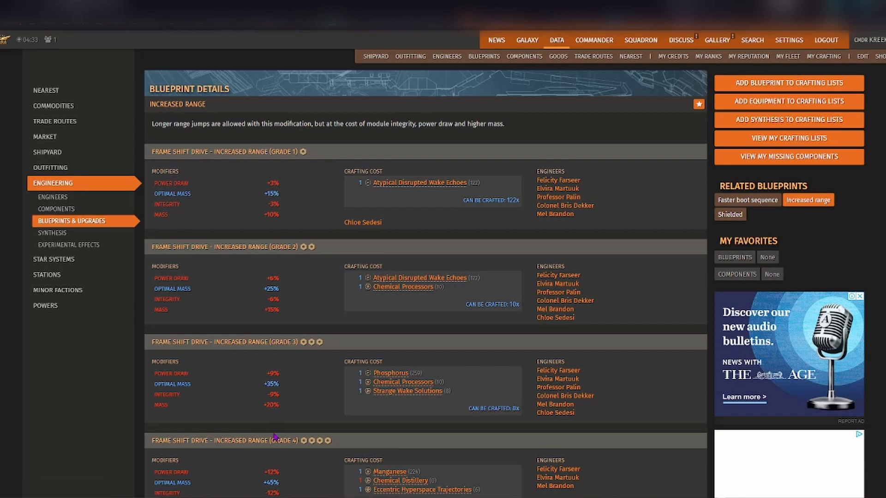
mouse_move(366, 255)
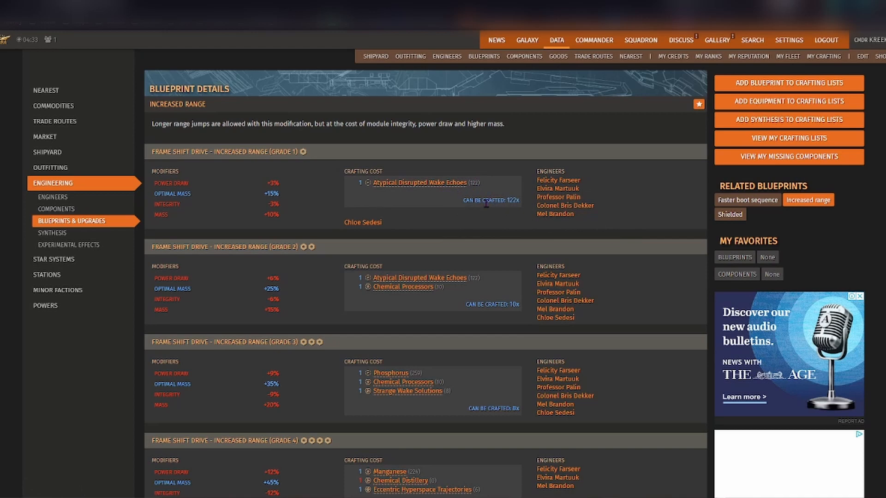
mouse_move(471, 212)
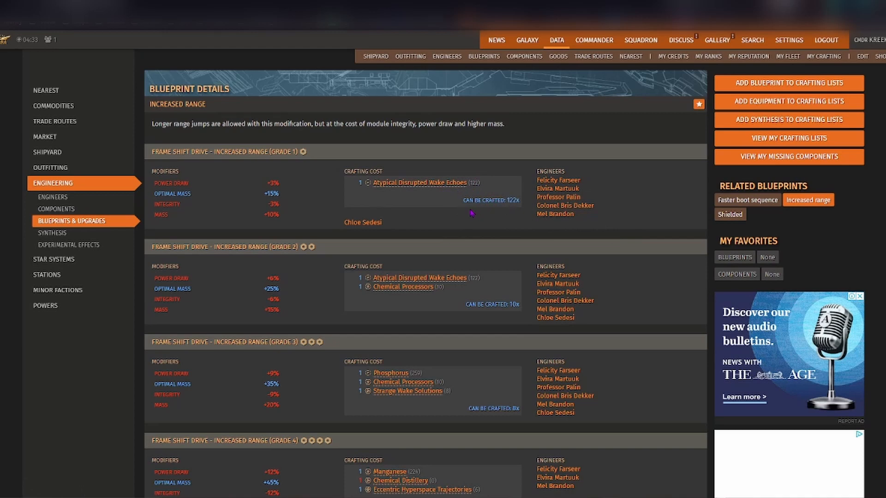
mouse_move(556, 188)
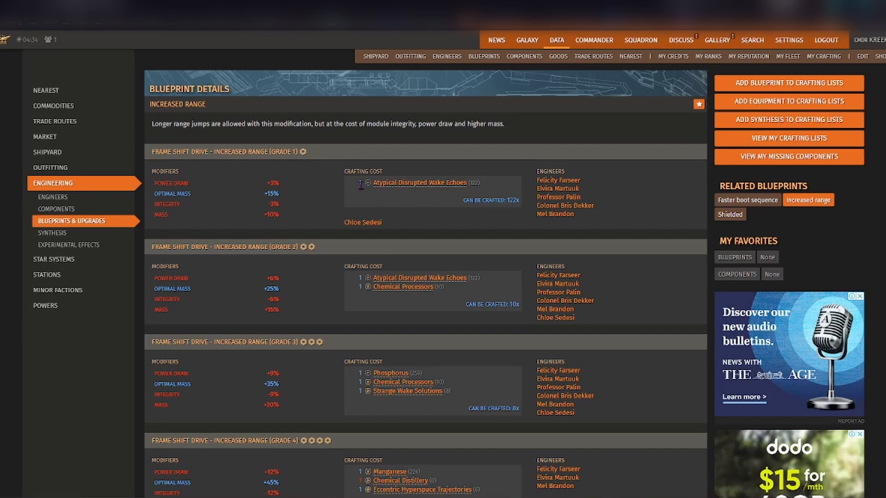
mouse_move(419, 182)
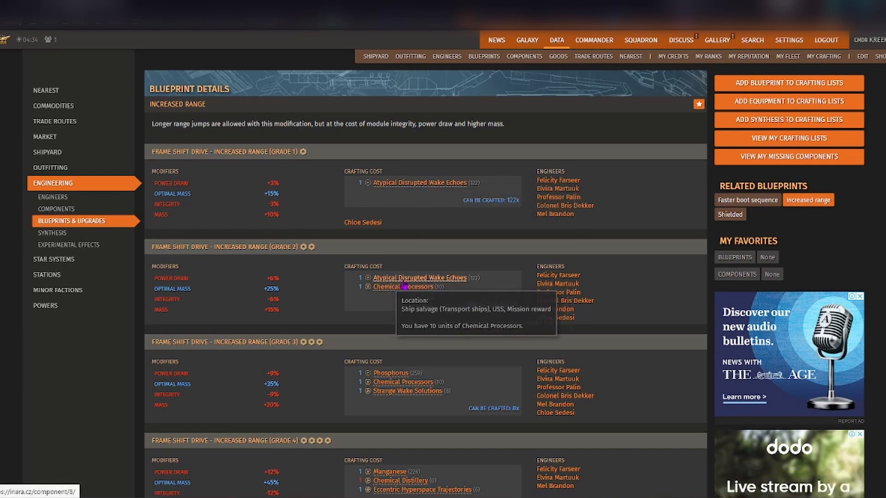
Step: Scroll down to the Grade 5 crafting costs and possible experimental effects
scroll(down, 3)
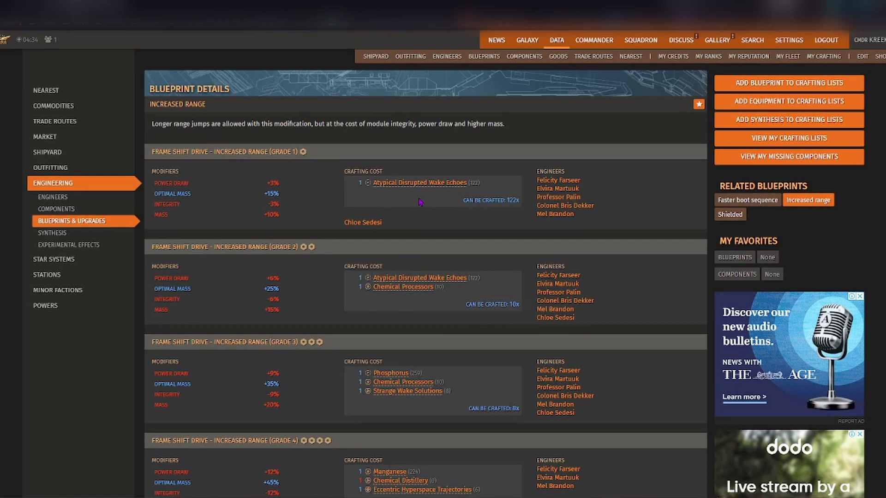
mouse_move(407, 210)
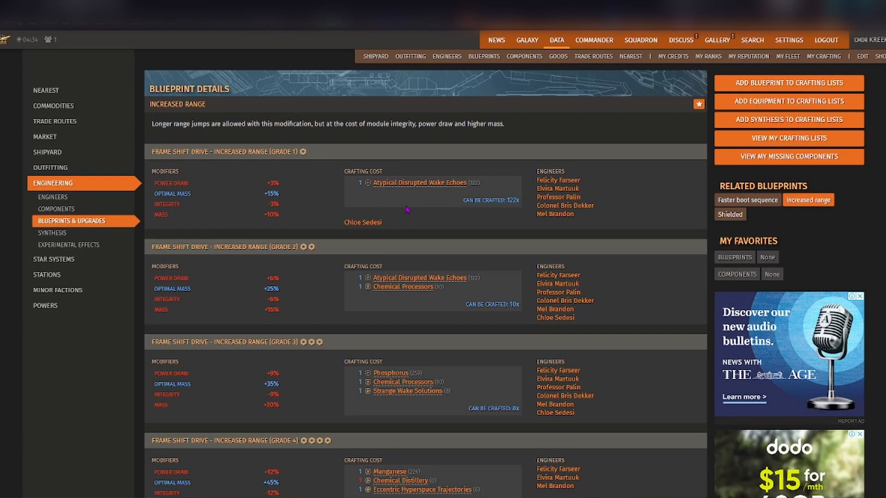
scroll(down, 3)
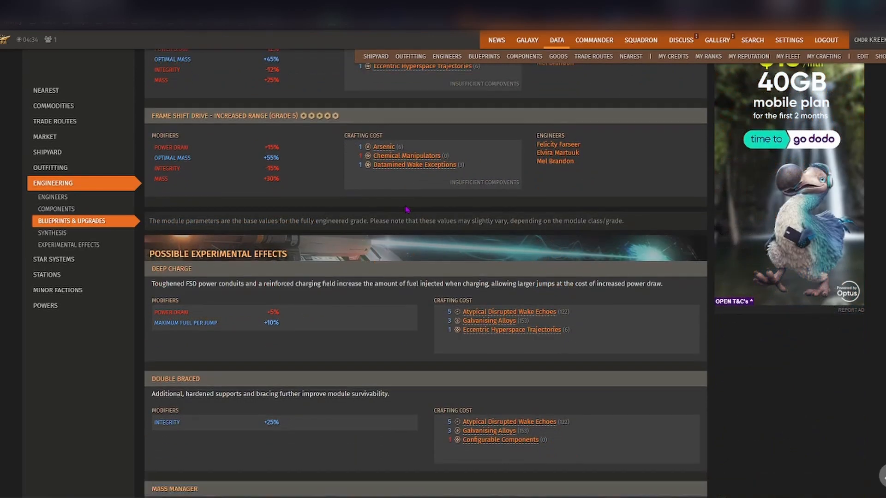
scroll(down, 3)
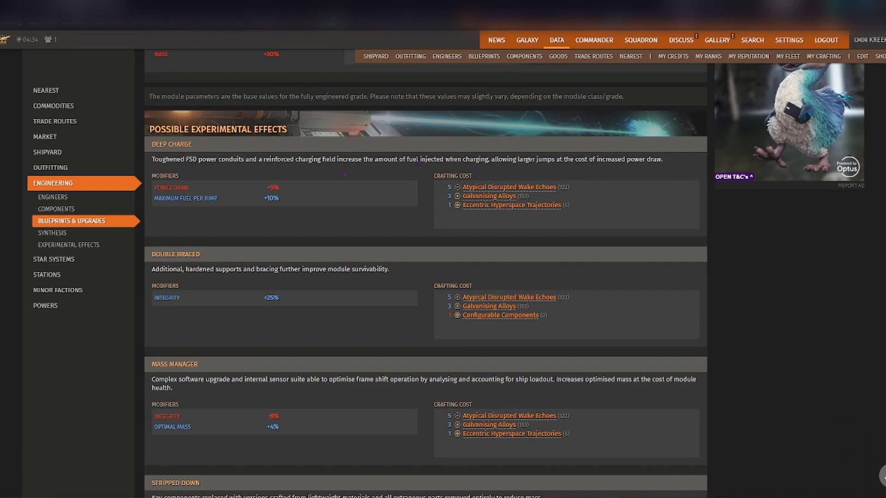
mouse_move(345, 174)
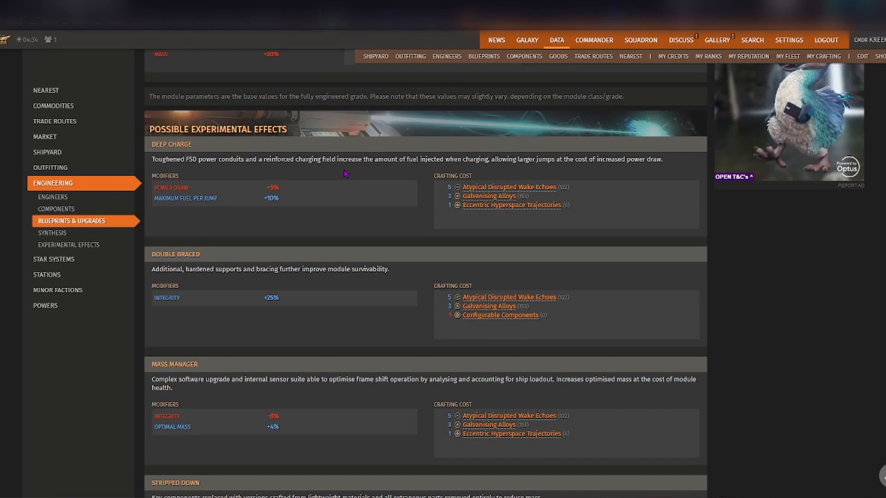
scroll(down, 3)
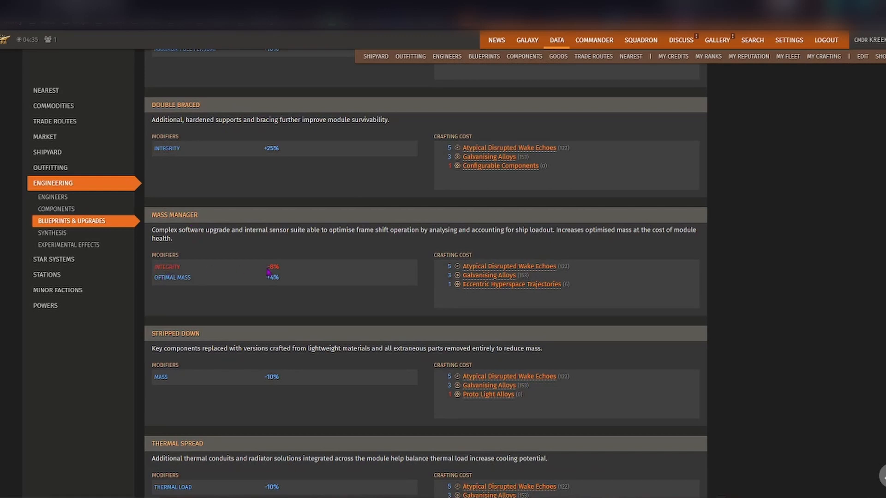
mouse_move(175, 291)
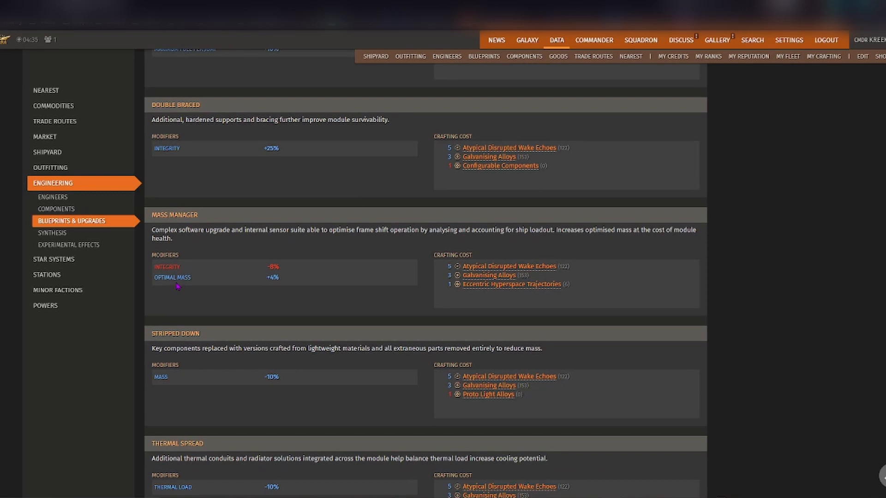
mouse_move(275, 285)
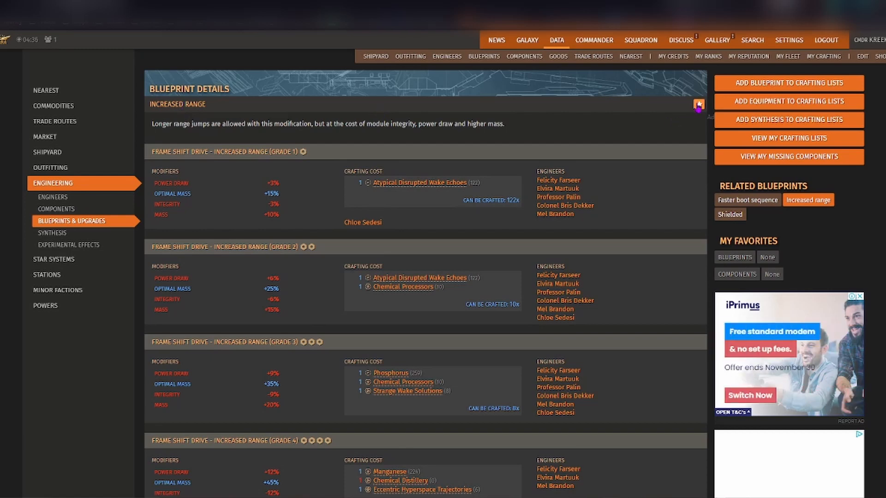
mouse_move(698, 105)
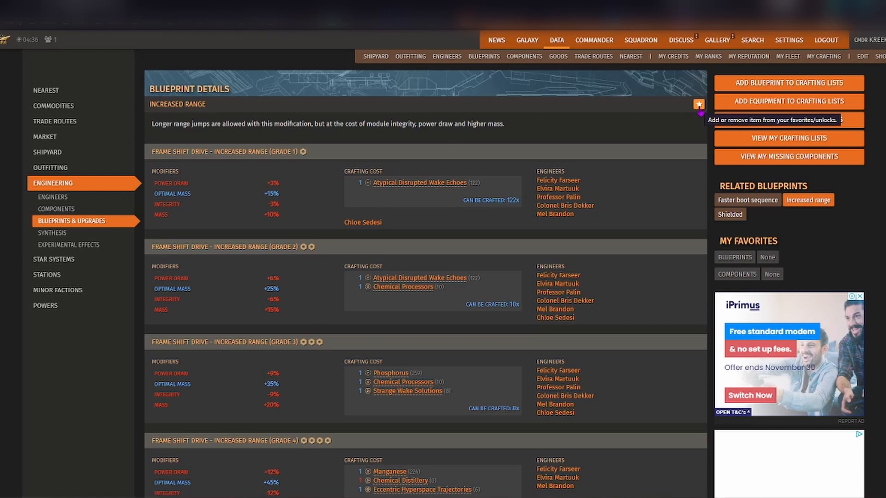
click(699, 104)
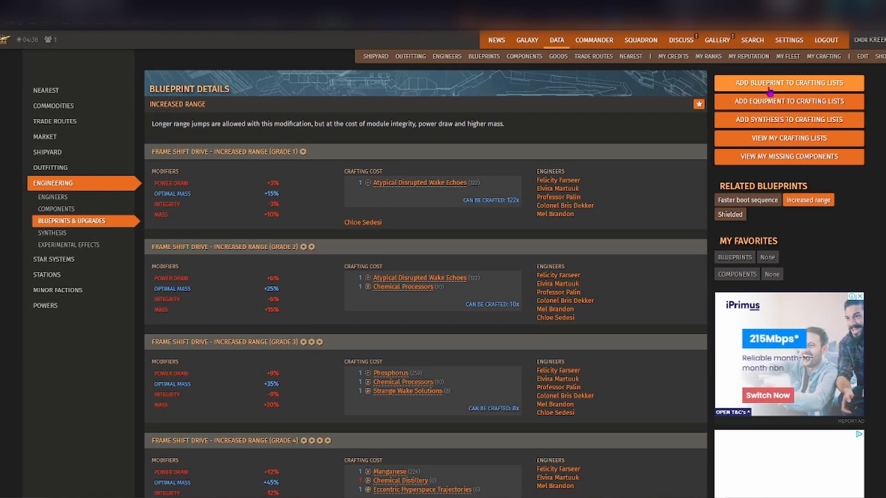
Step: Add the Increased Range blueprint, grades 1–5 with Mass Manager, to the crafting list
click(788, 83)
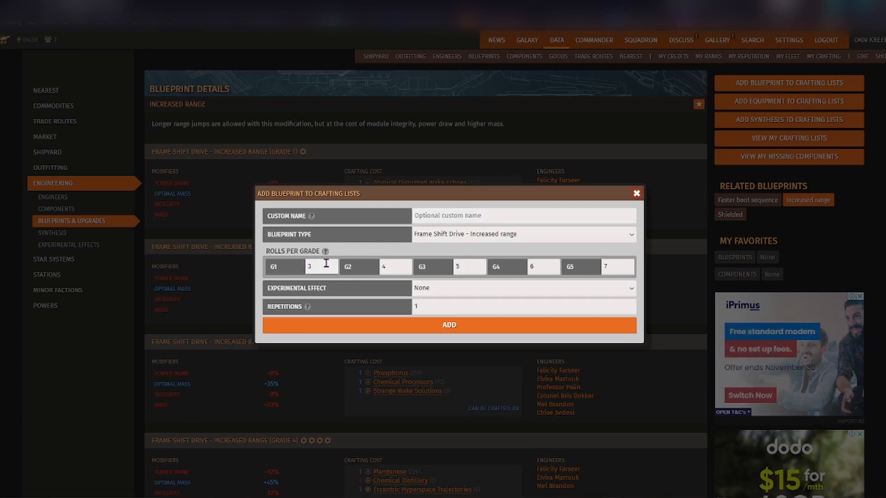
mouse_move(324, 251)
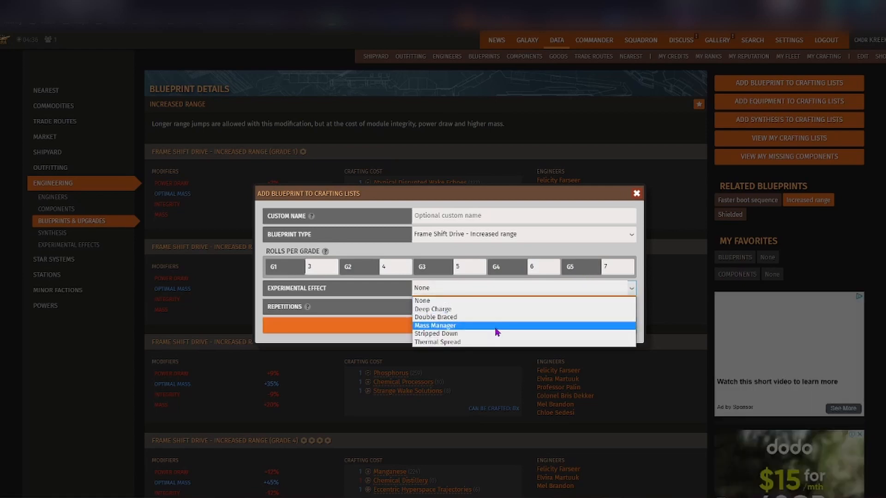
click(435, 325)
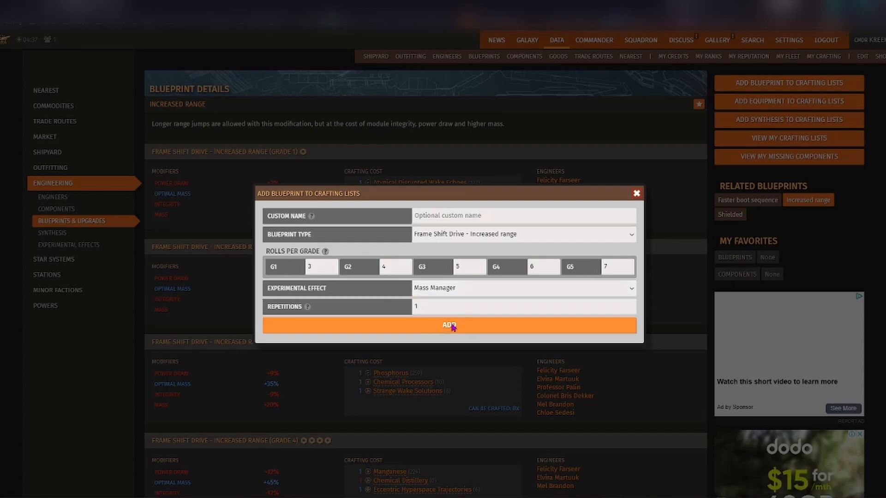
click(448, 325)
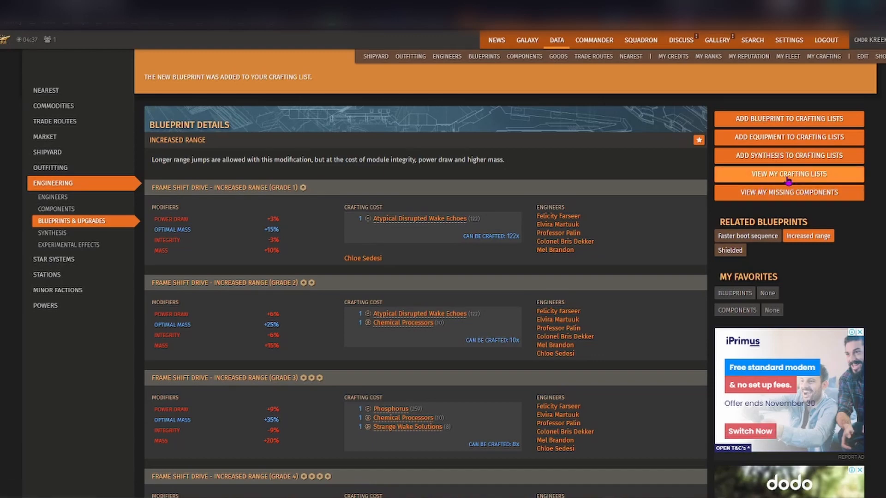
click(788, 174)
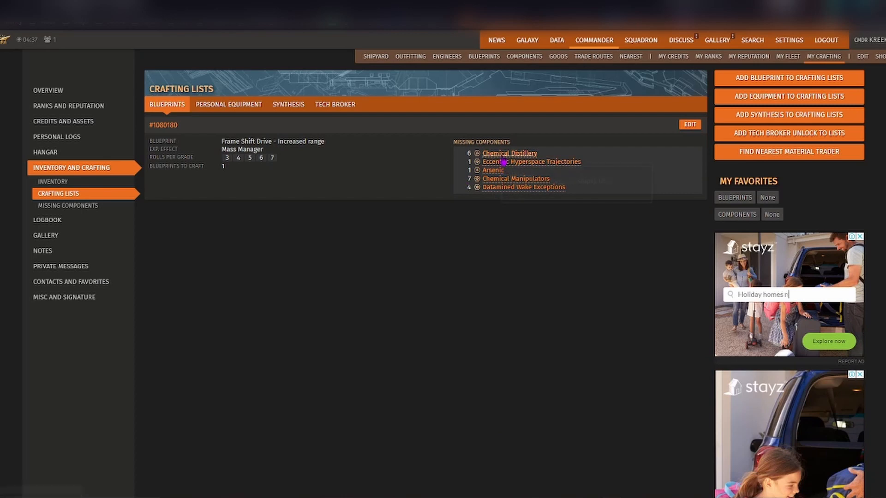
mouse_move(492, 170)
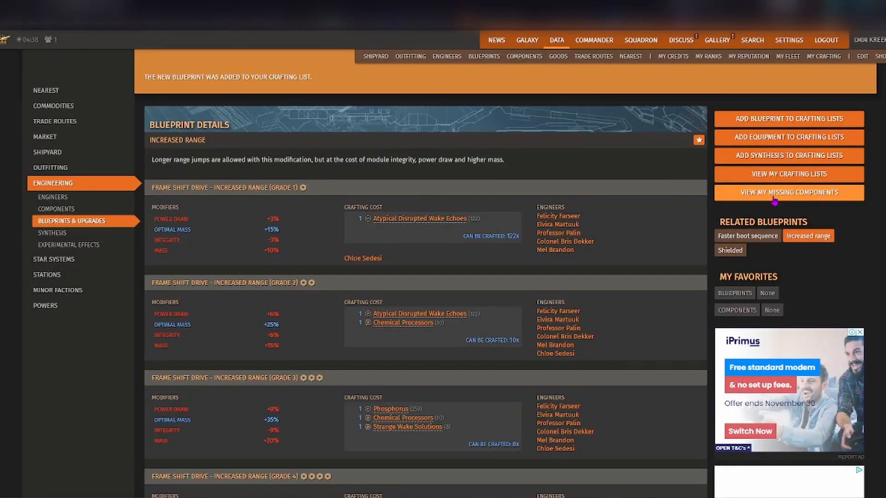
Step: Open View My Missing Components to see needed Arsenic and Chemical Distillery
click(787, 192)
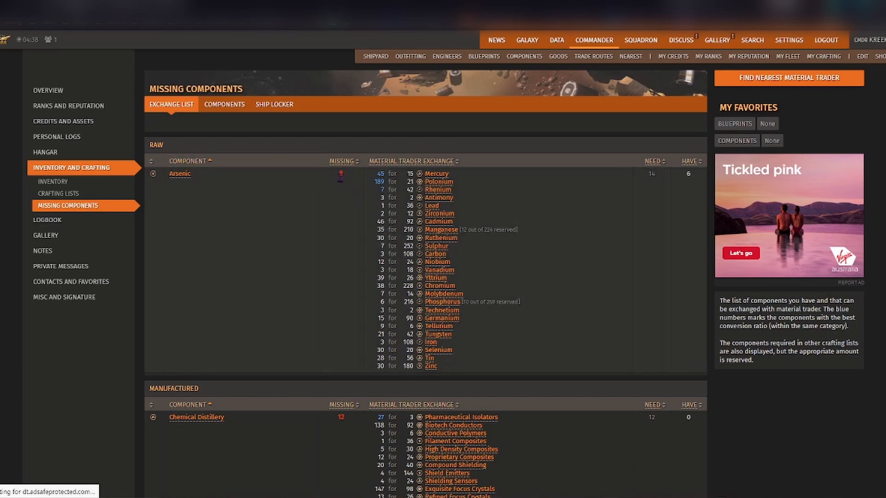
mouse_move(181, 184)
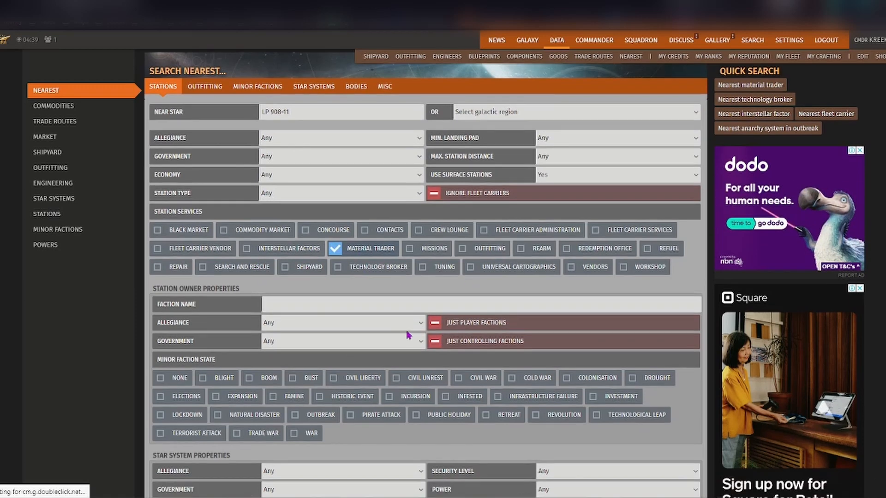
Step: Scroll the Search Nearest form with Material Trader ticked near LP 908-11
scroll(down, 3)
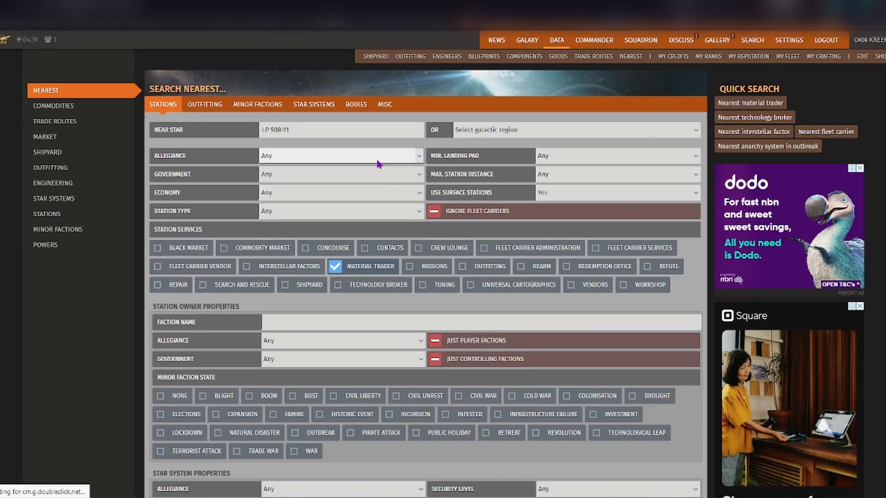
mouse_move(654, 164)
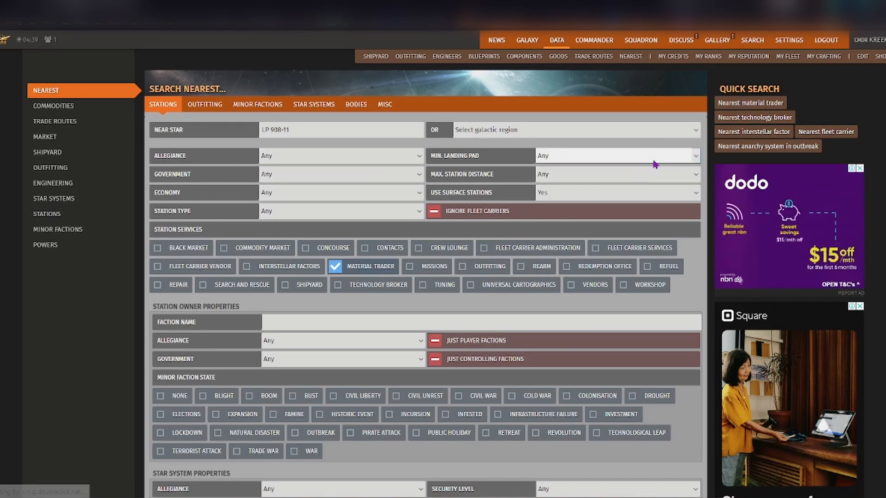
mouse_move(468, 164)
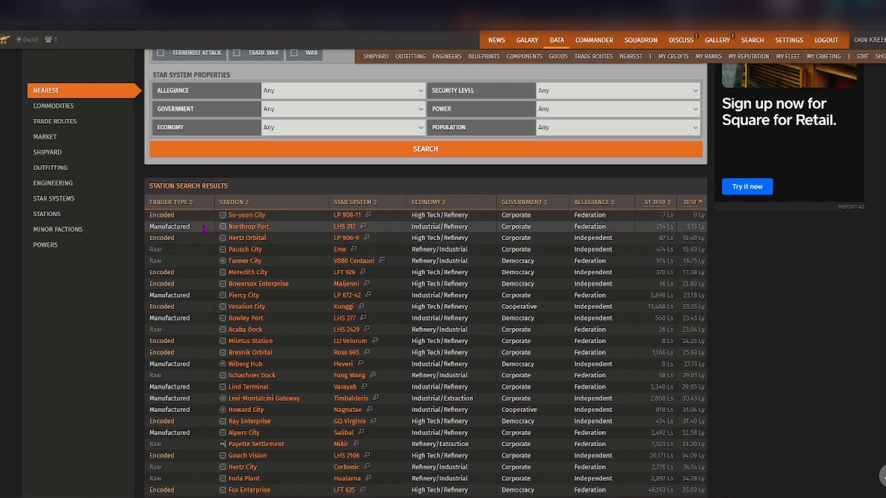
mouse_move(176, 249)
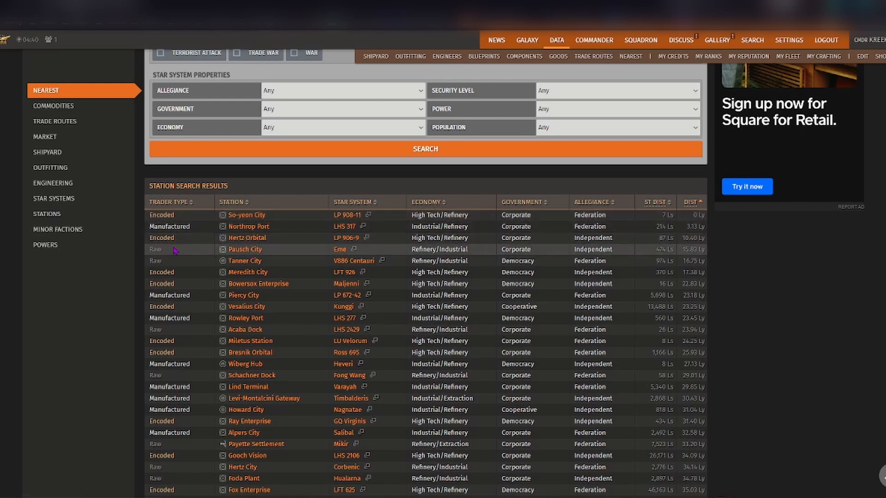
mouse_move(310, 261)
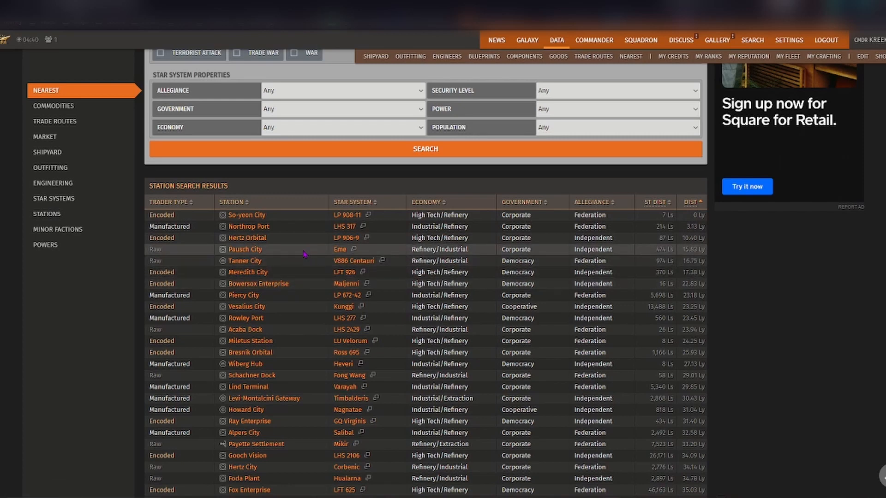
mouse_move(340, 249)
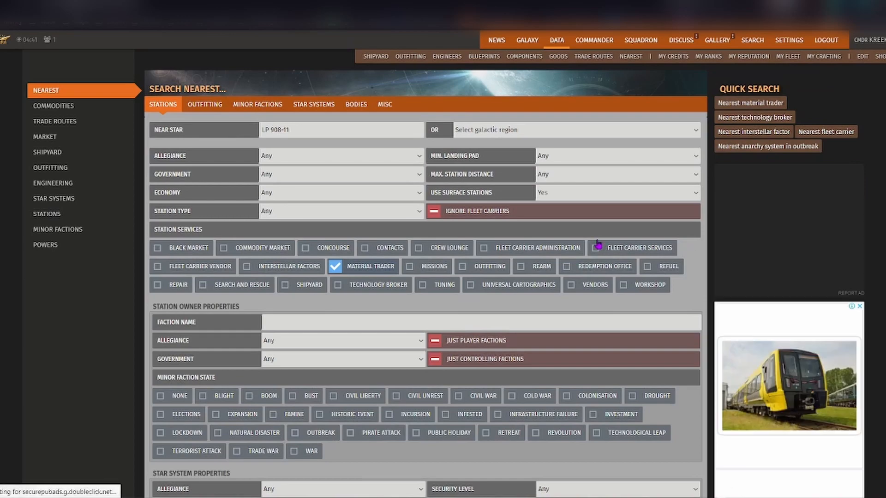
Step: Open Blueprints and browse Hardpoint, Optional Internal, Core Internal and Personal Equipment categories
click(483, 56)
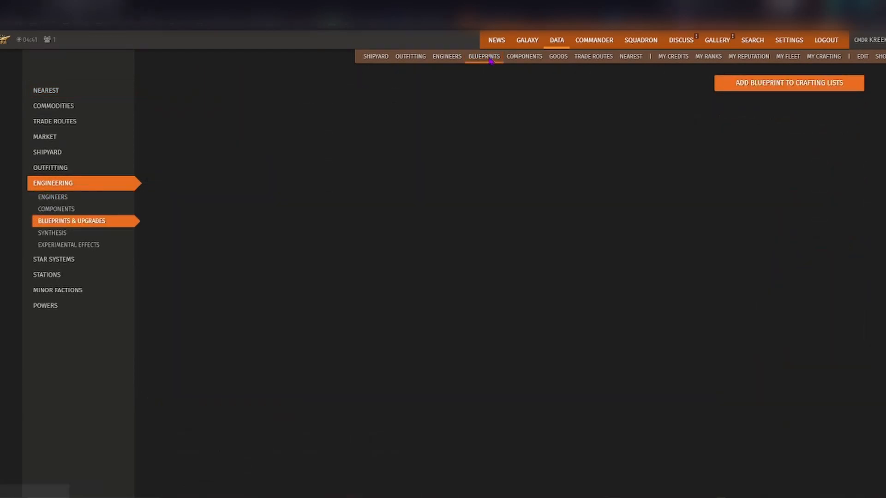
click(483, 56)
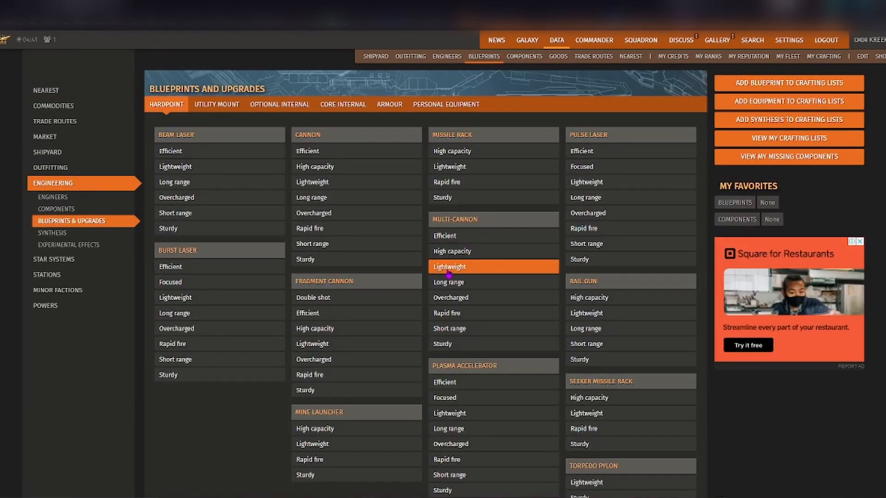
mouse_move(357, 197)
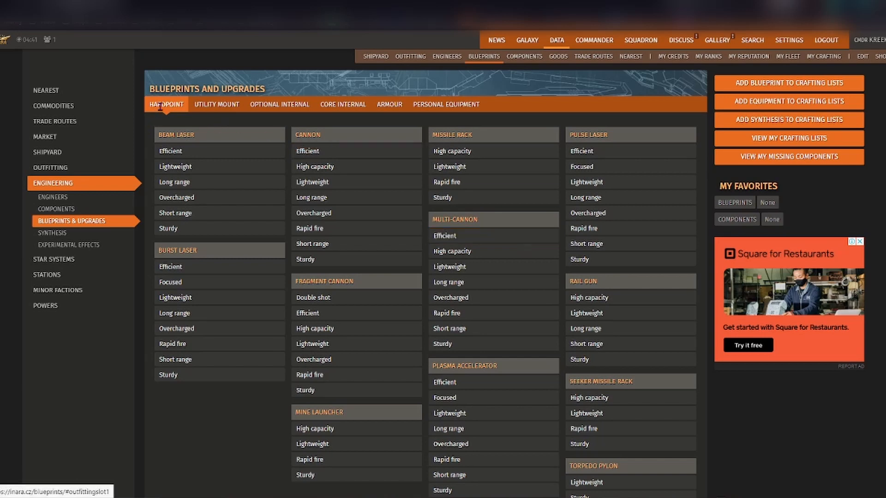
click(216, 104)
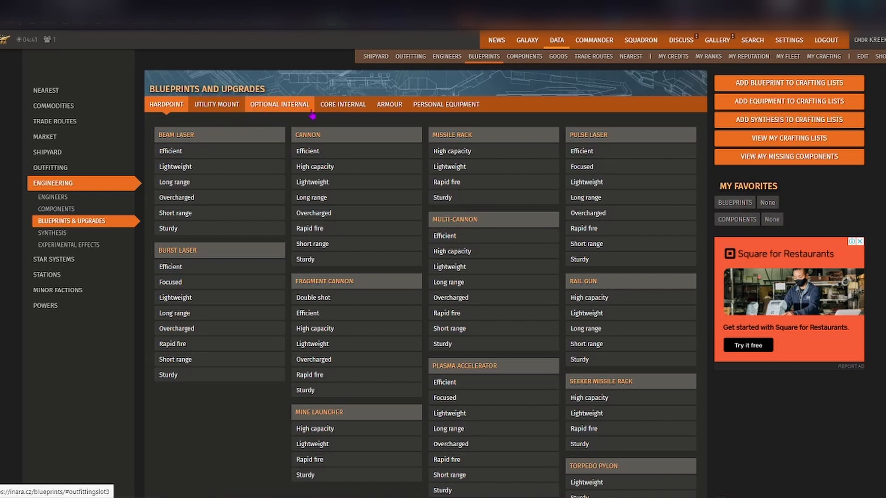
click(342, 103)
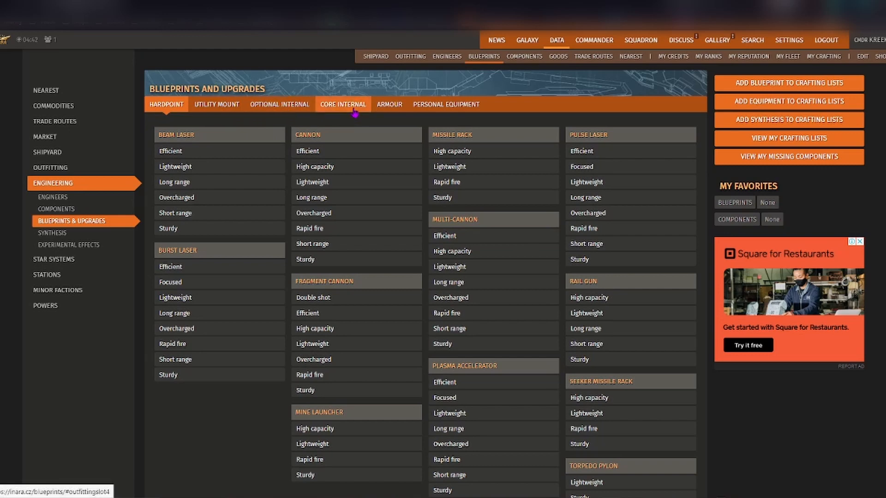
click(445, 104)
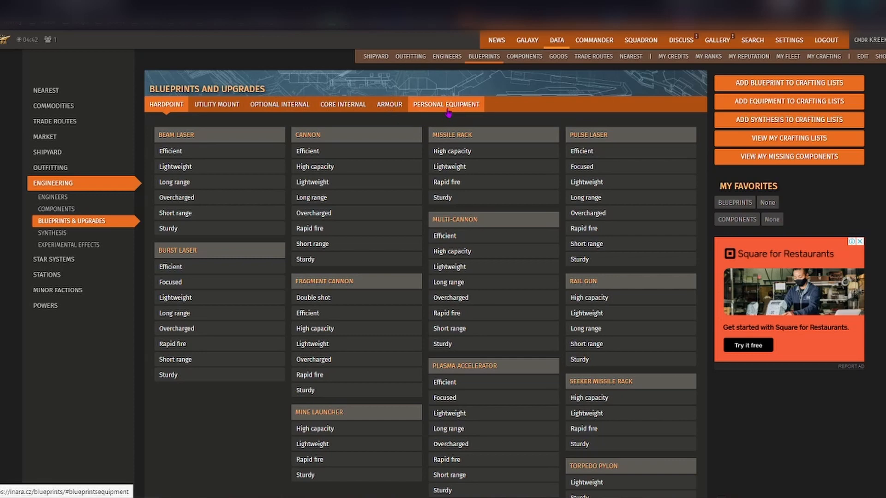
click(312, 244)
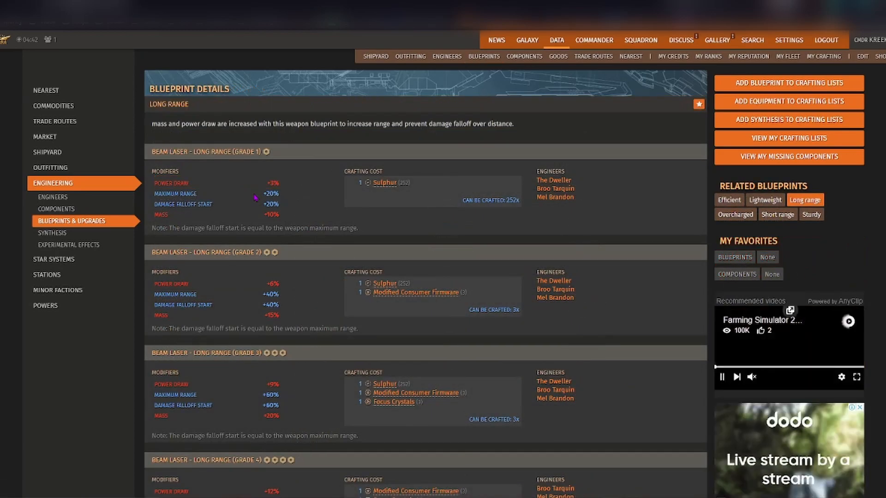
Step: Return from Beam Laser Long Range details to the Personal Equipment blueprints tab
click(484, 57)
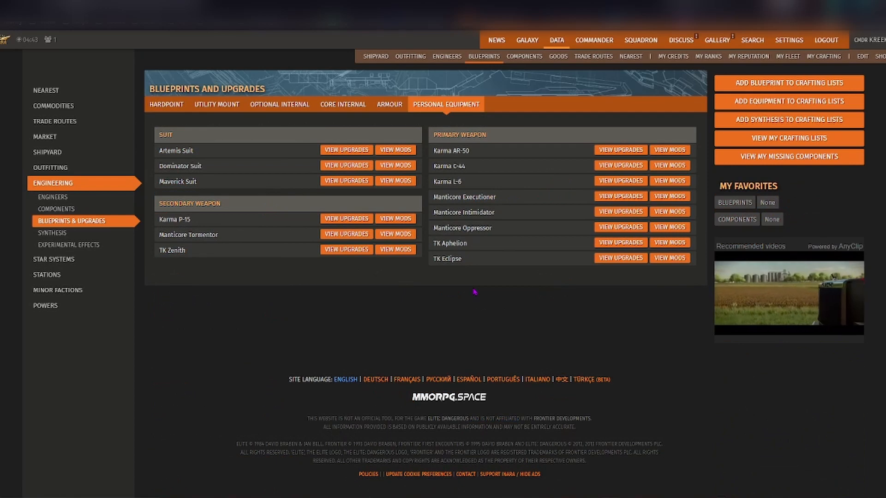